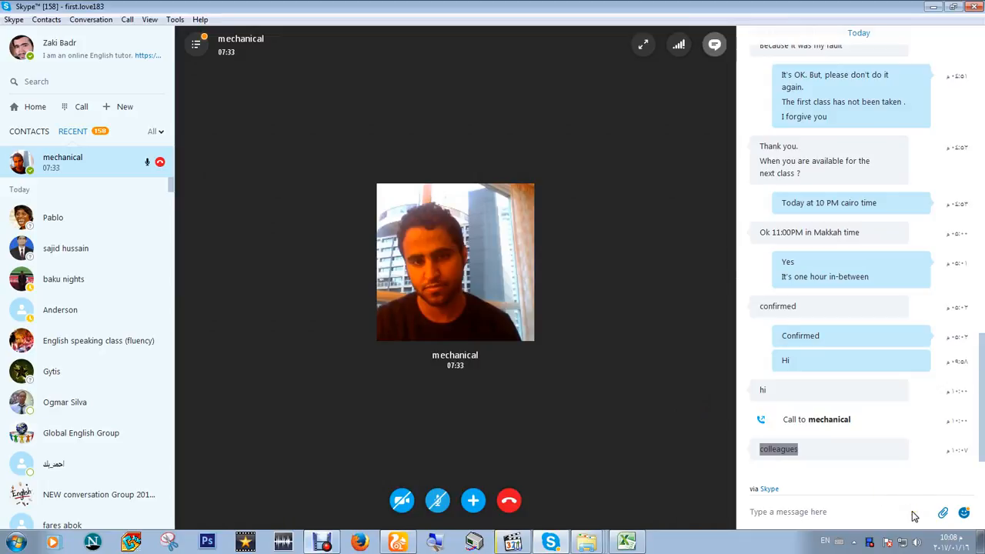
Step: Toggle the microphone button repeatedly until the call with mechanical shows 'Microphone muted'
click(437, 501)
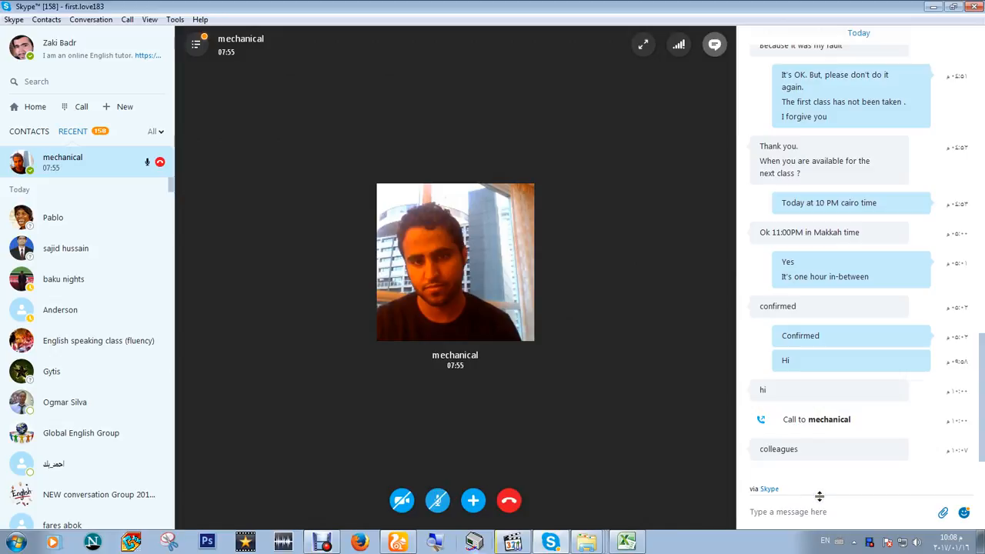
click(437, 500)
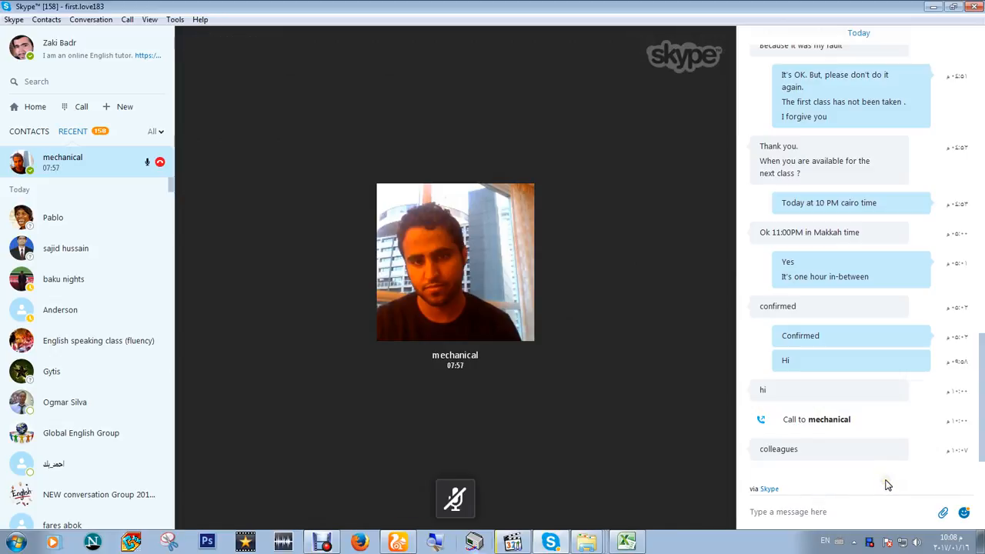
mouse_move(880, 477)
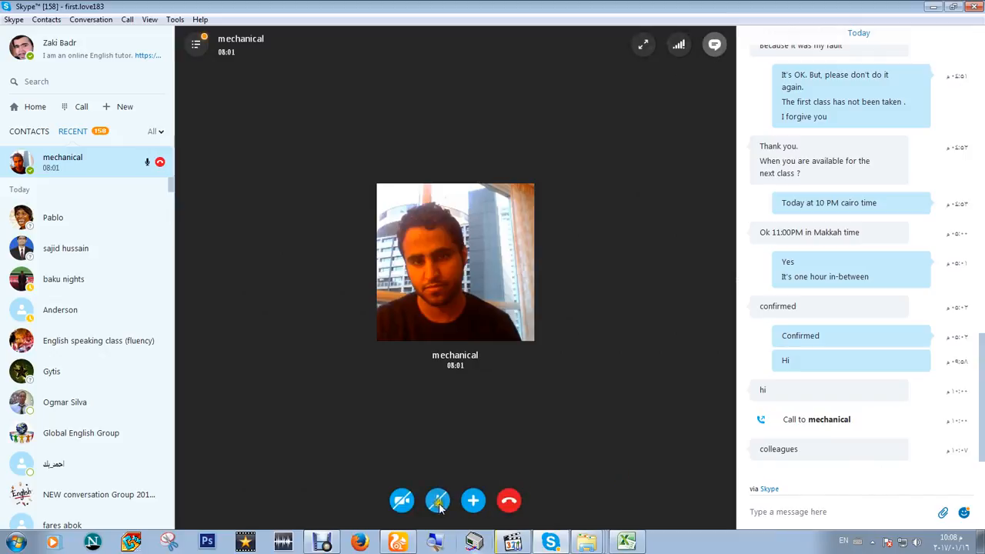
click(436, 502)
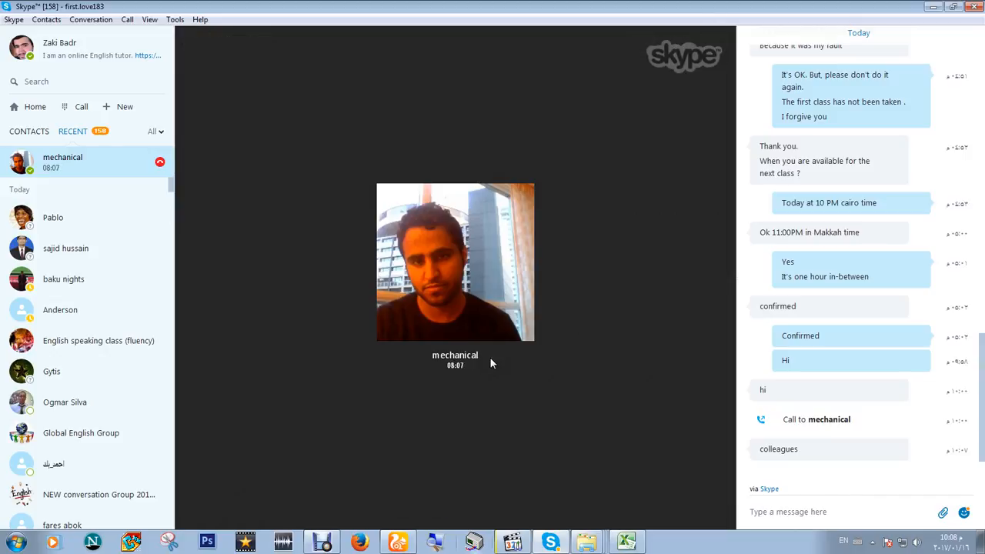
click(437, 502)
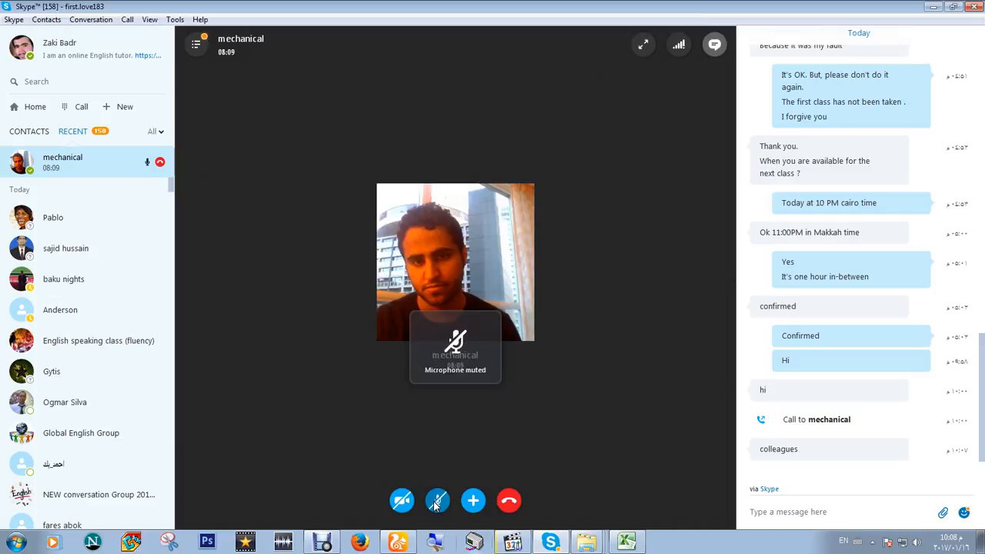
click(437, 501)
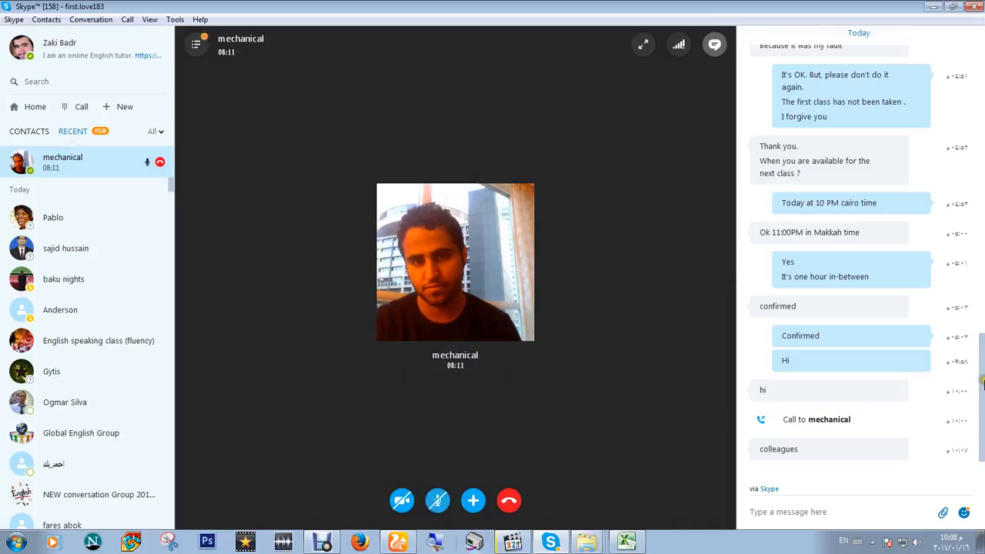
click(437, 500)
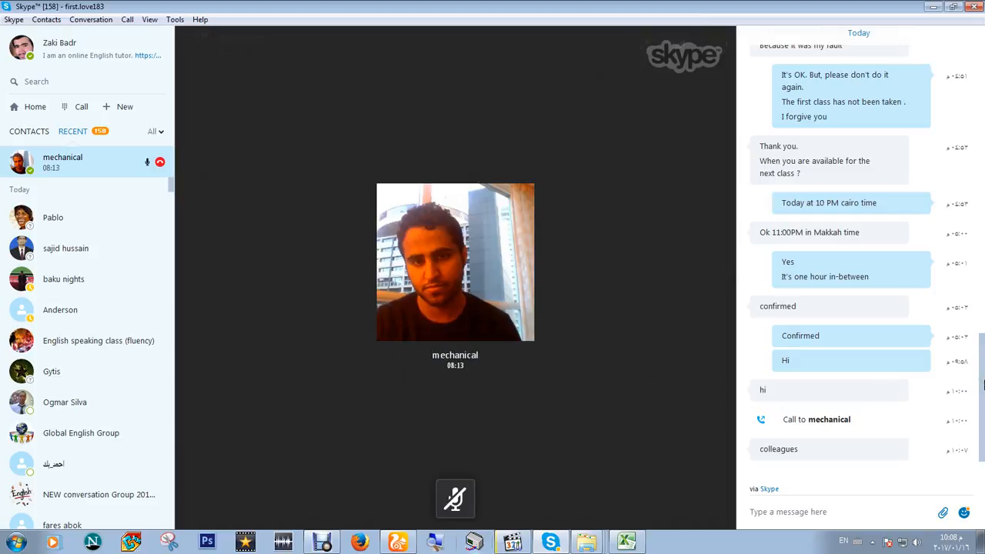